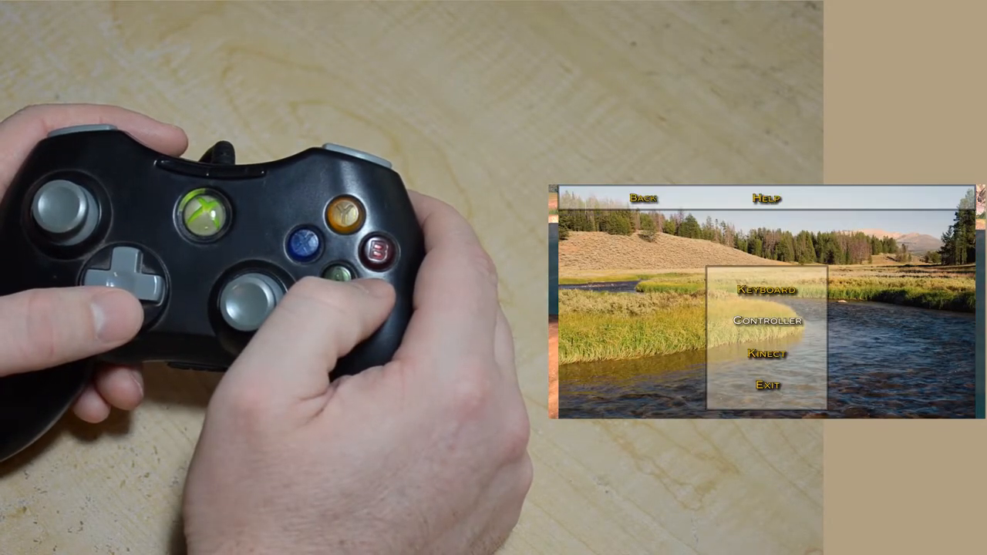
Select Controller in Help to show the gamepad layout for casting, reeling, movement and menus.
{"action": "left_click", "coordinate": [765, 321]}
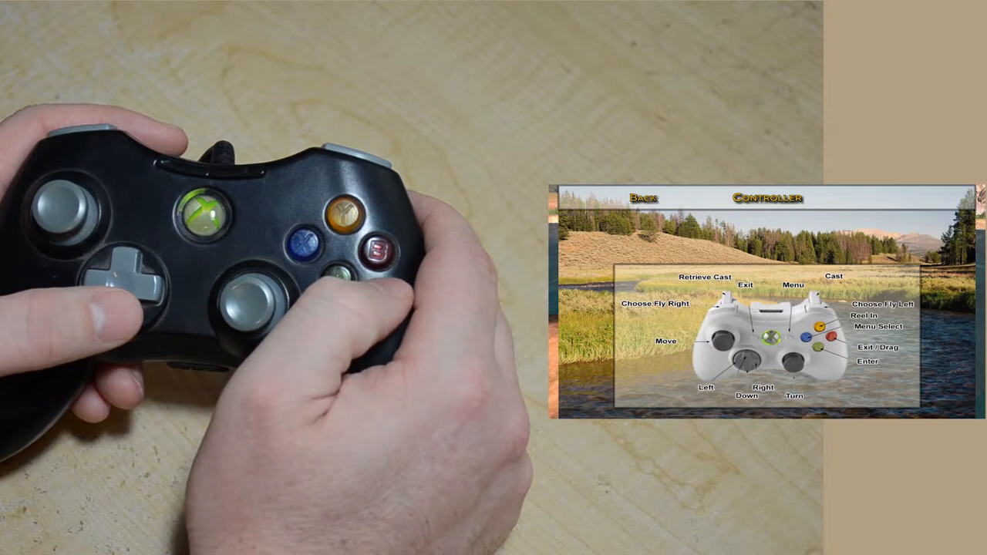